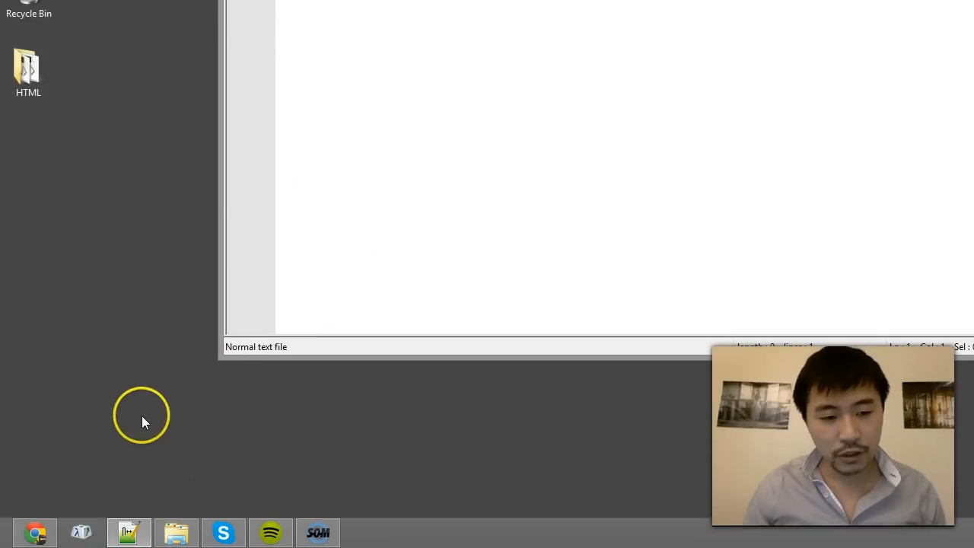
# Step: Search Google for notepad++, reach the official site and its v6.6.7 download page
pyautogui.click(34, 533)
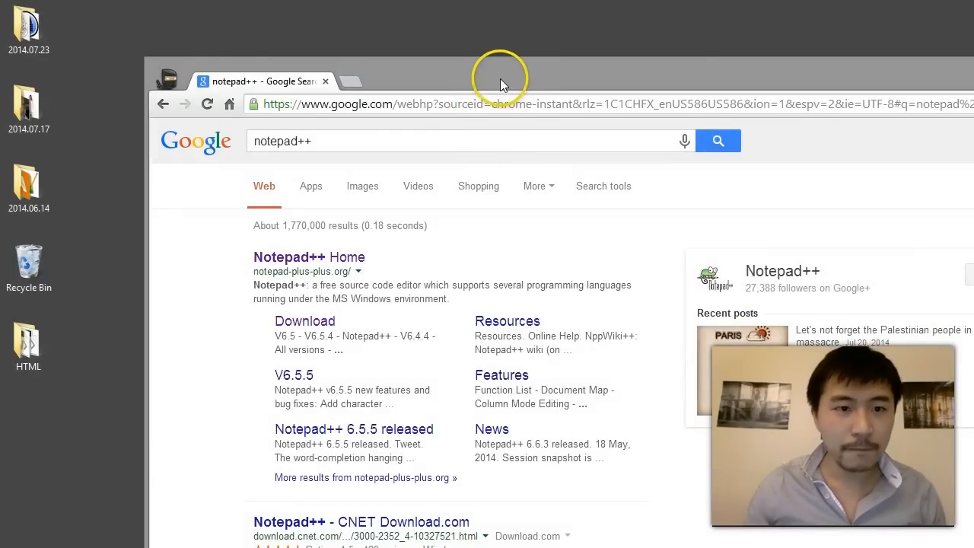
pyautogui.tripleClick(282, 140)
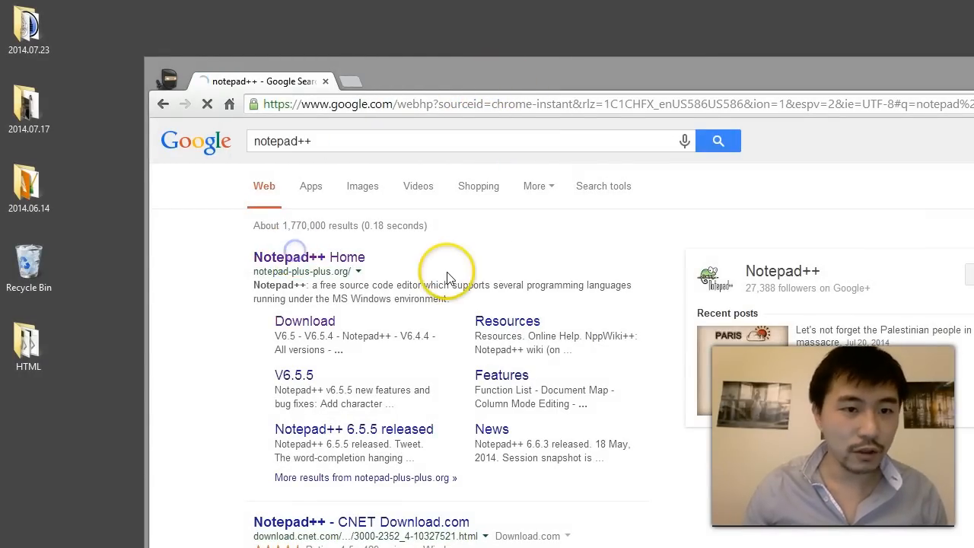
pyautogui.click(308, 256)
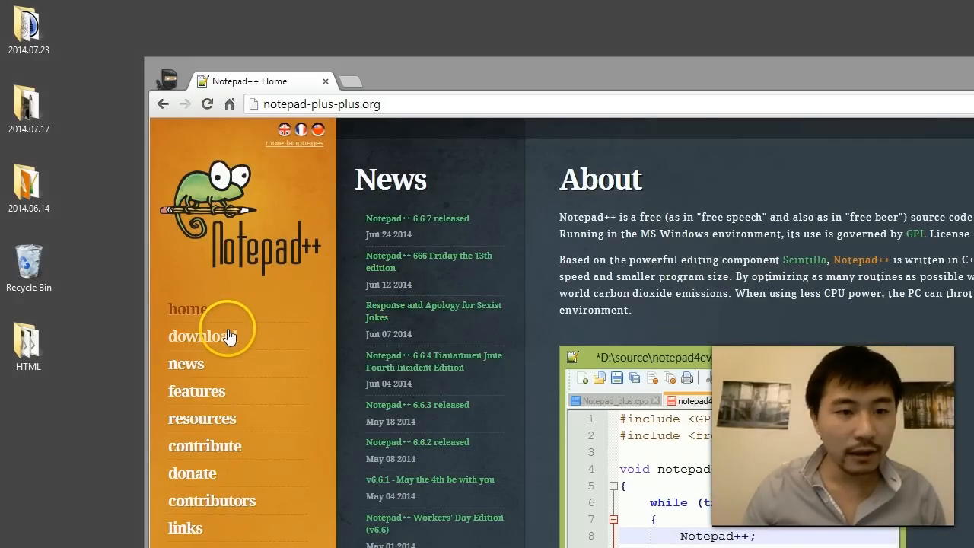
pyautogui.click(203, 336)
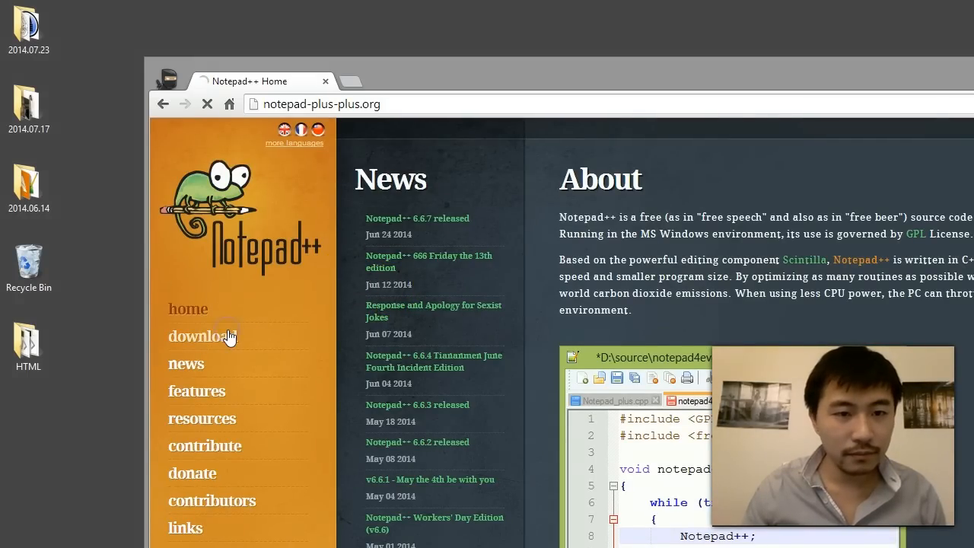
pyautogui.click(201, 336)
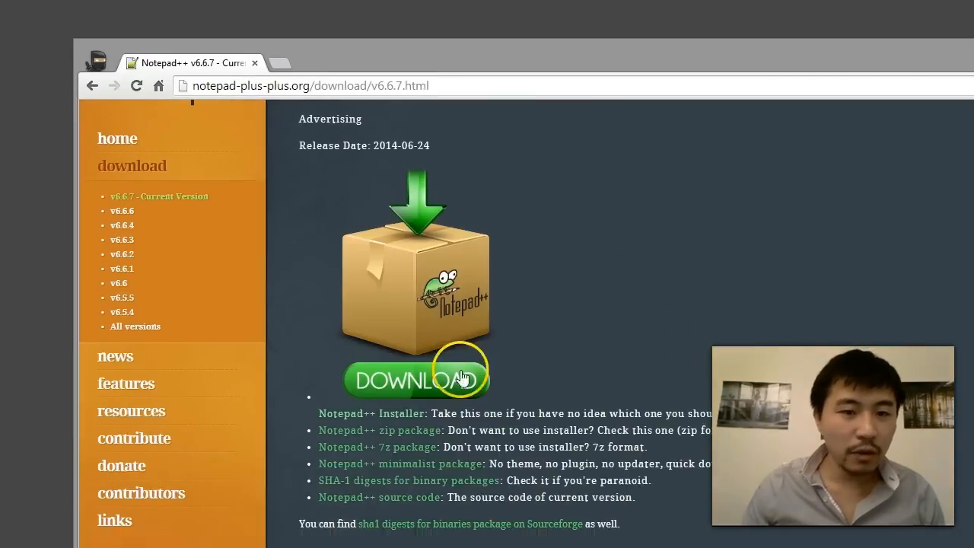
pyautogui.scroll(-3)
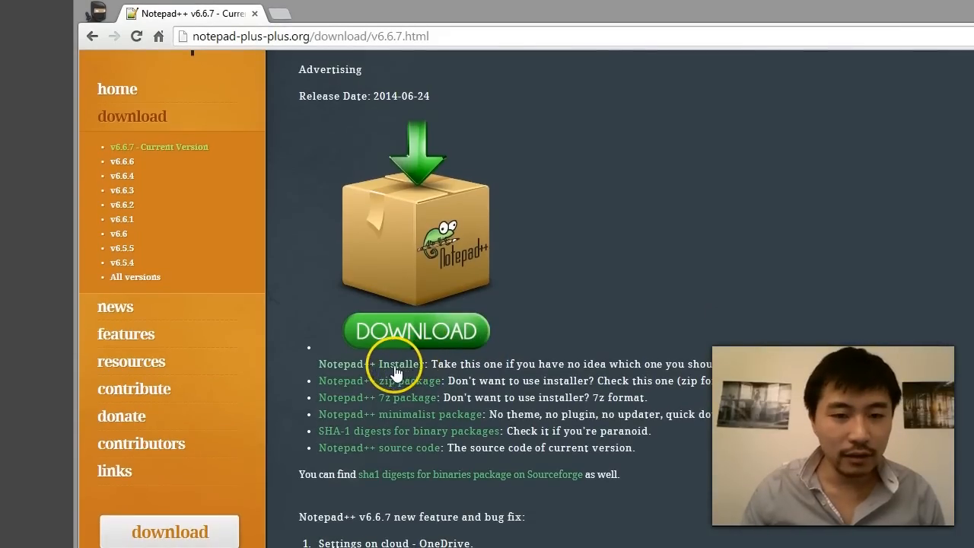
pyautogui.moveTo(469, 360)
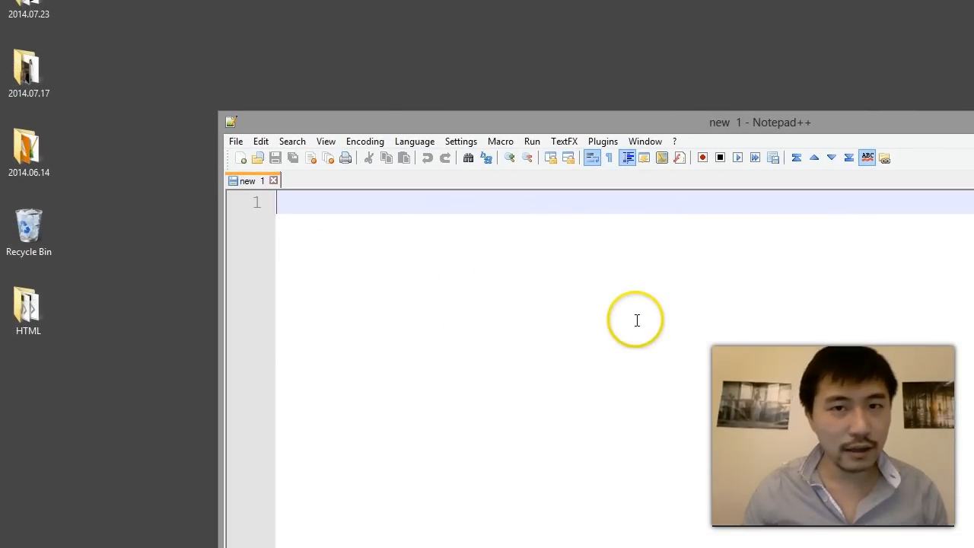
pyautogui.moveTo(63, 271)
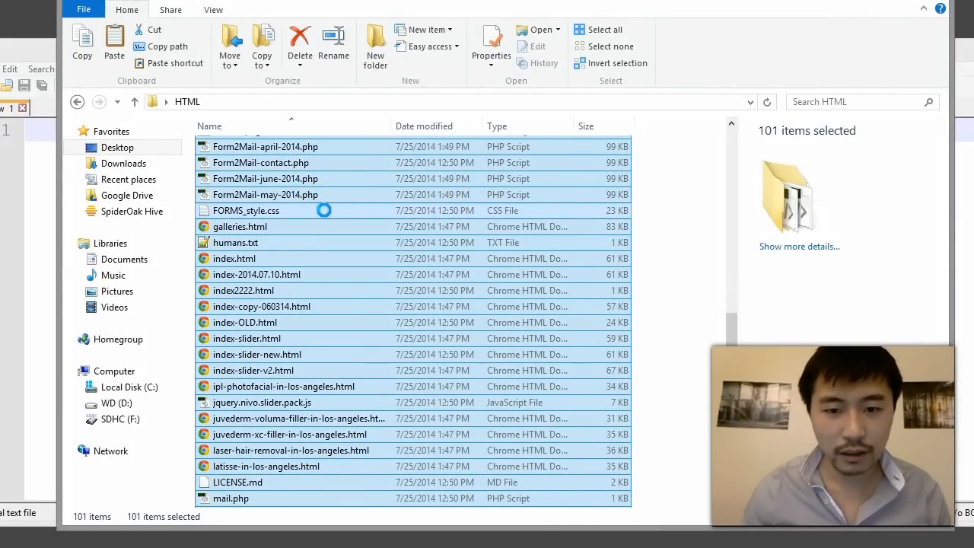
# Step: View Properties of all HTML folder files (101 items, 368 MB), then browse the folder
pyautogui.click(492, 46)
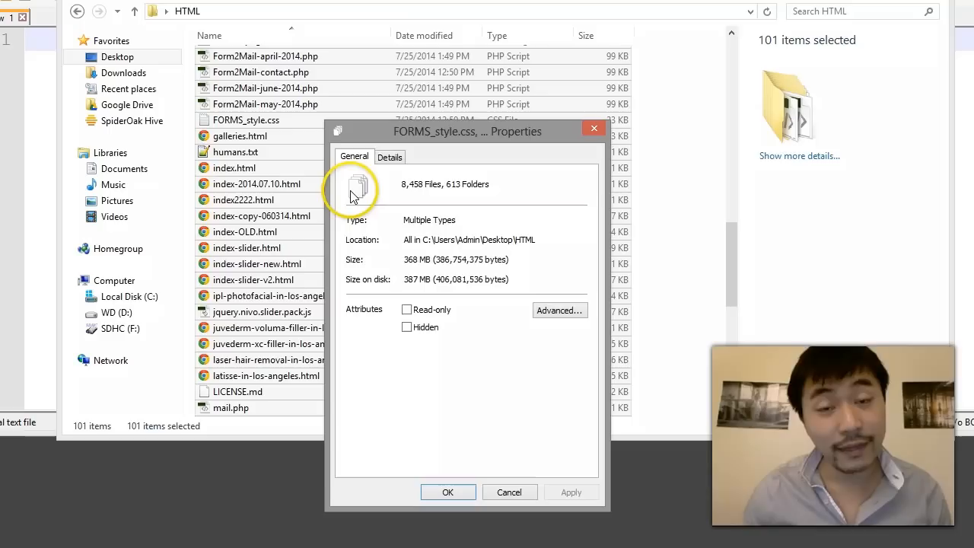
pyautogui.click(508, 492)
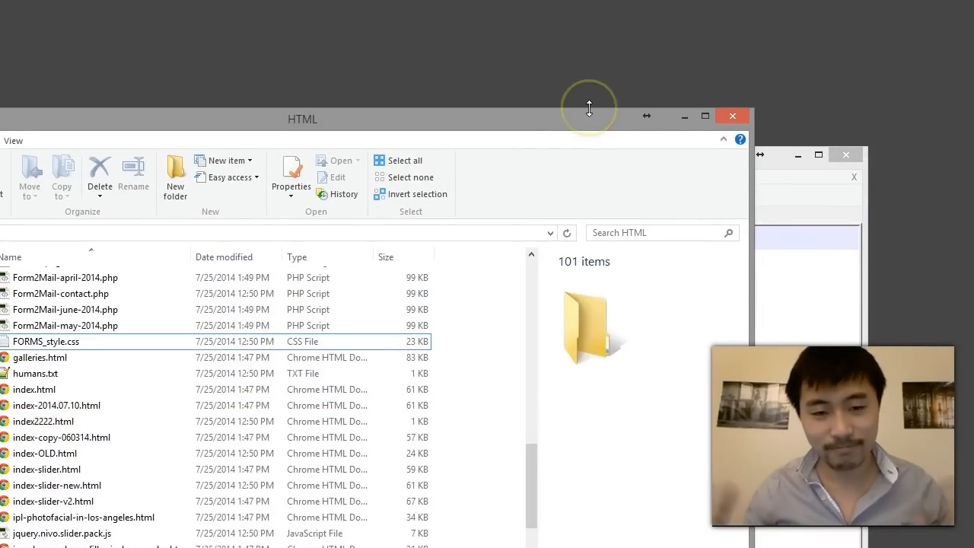
pyautogui.moveTo(566, 204)
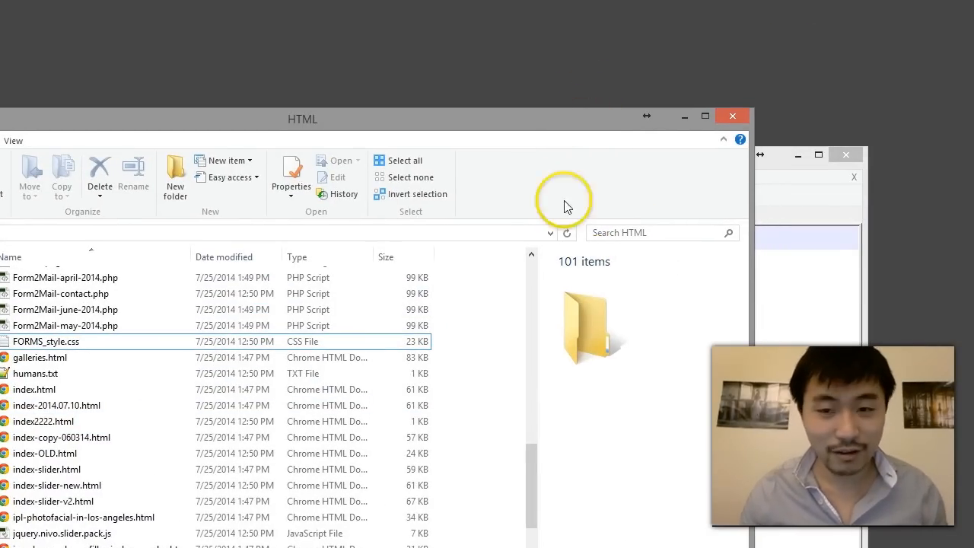
pyautogui.scroll(-3)
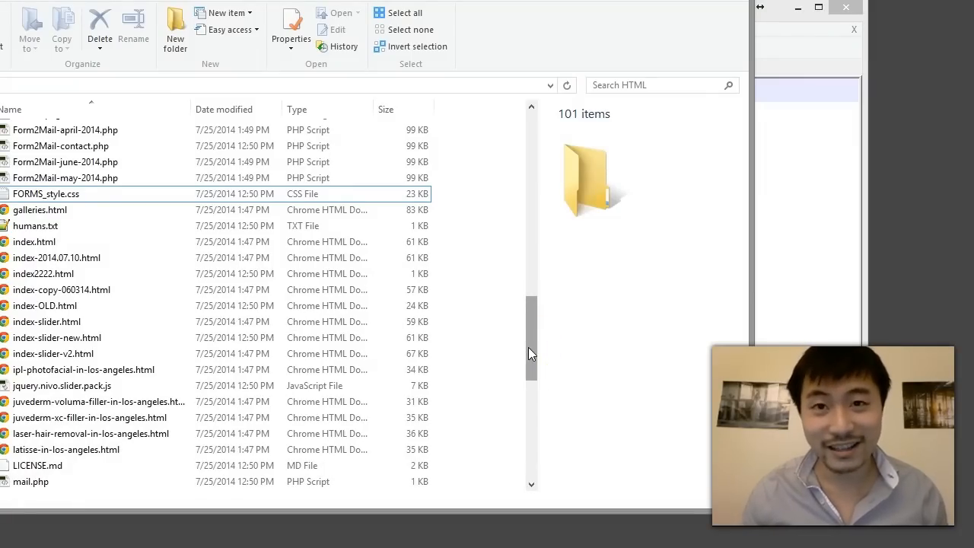
pyautogui.scroll(-3)
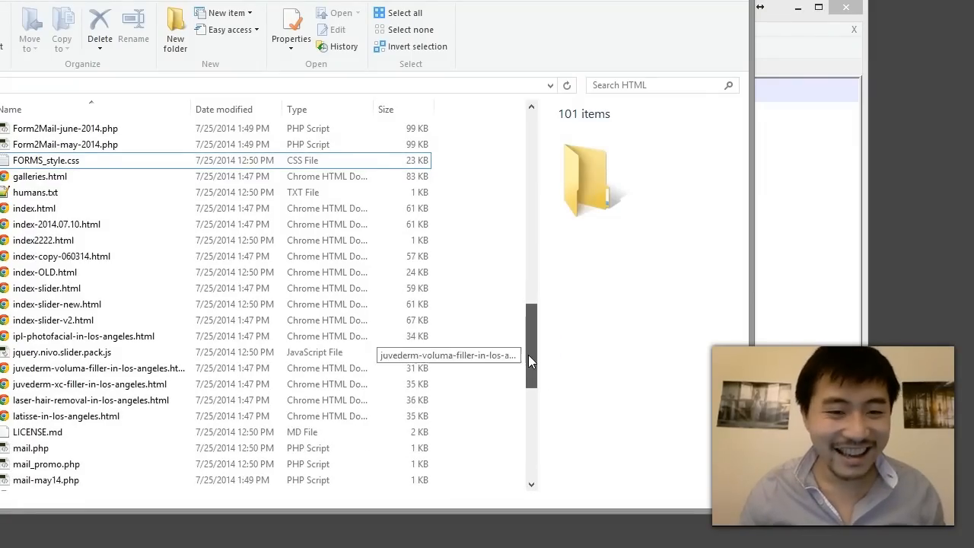
# Step: Edit index.html with Notepad++ and scroll to the copyright div near the footer
pyautogui.rightClick(332, 207)
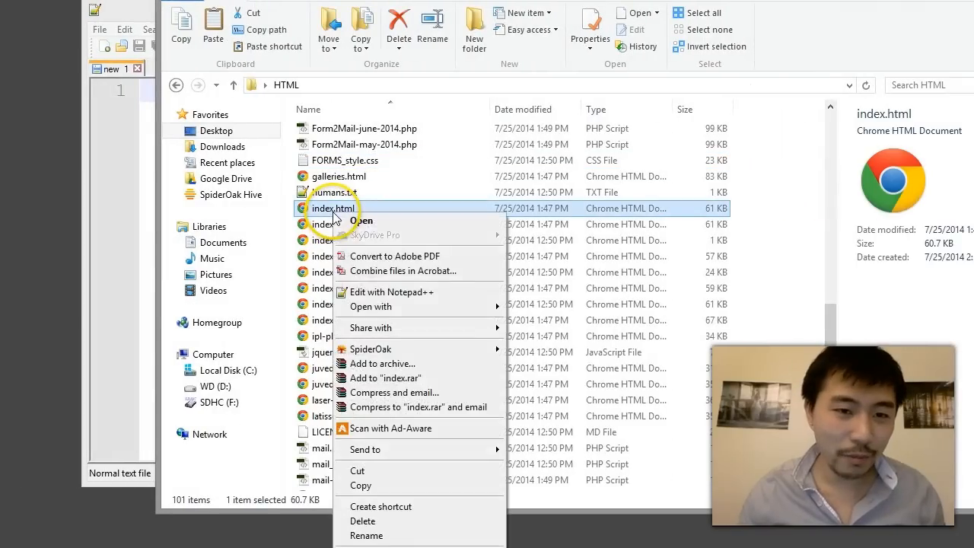
pyautogui.moveTo(429, 292)
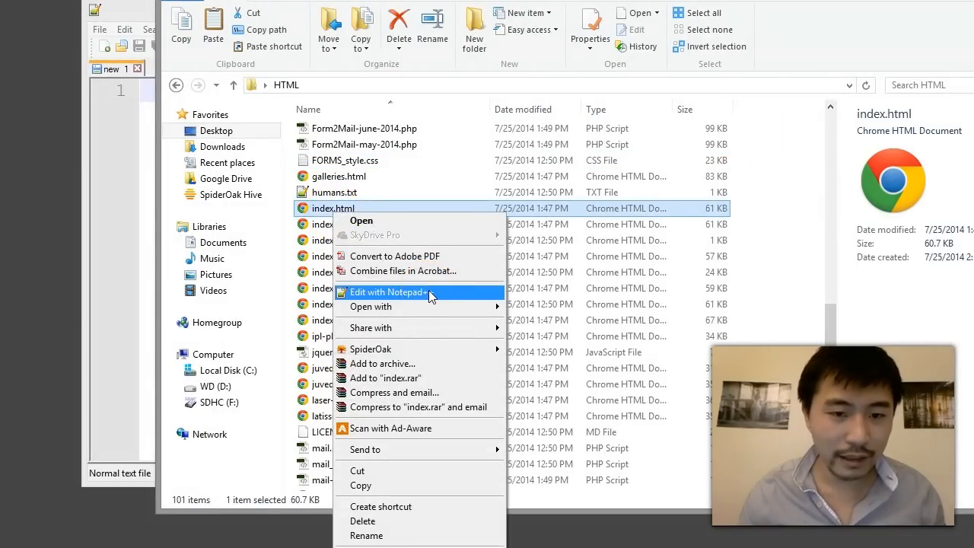
pyautogui.click(388, 292)
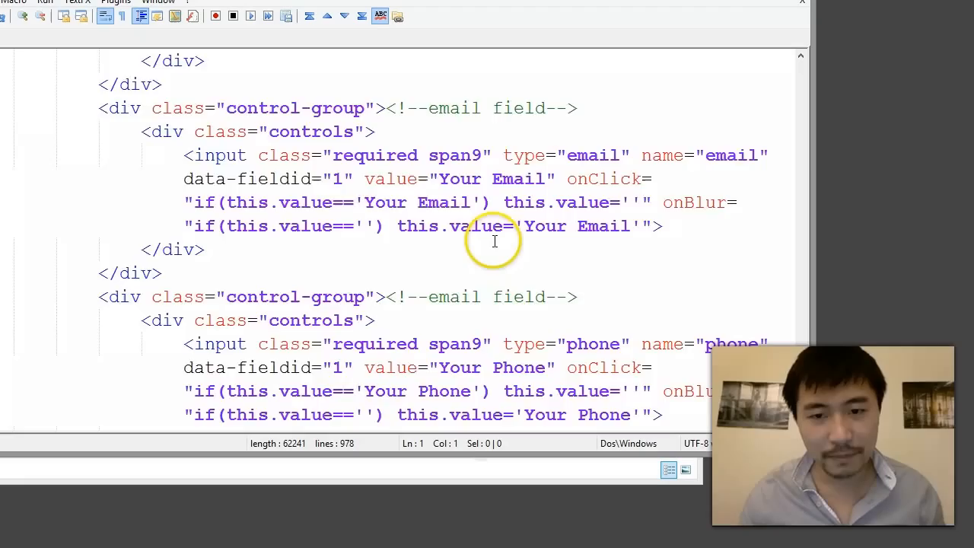
pyautogui.scroll(-3)
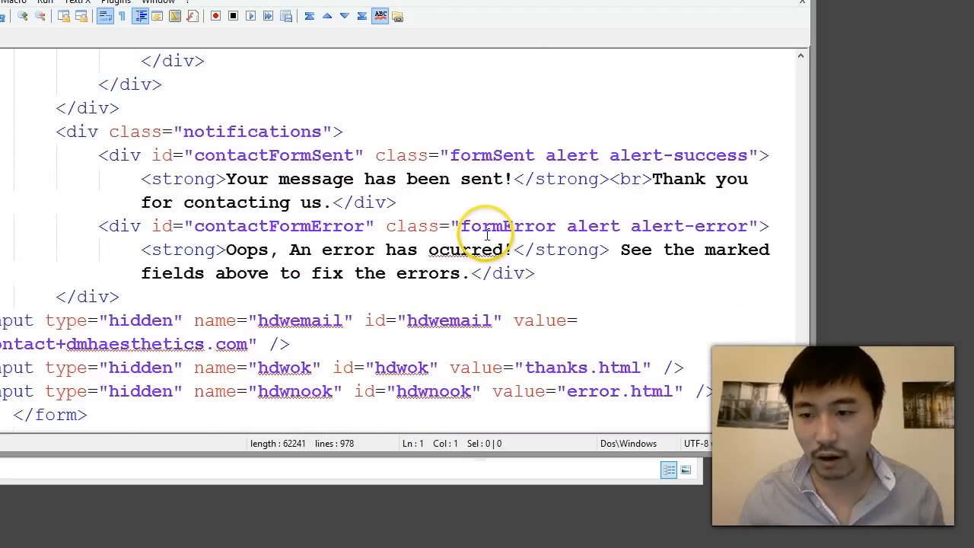
pyautogui.scroll(3)
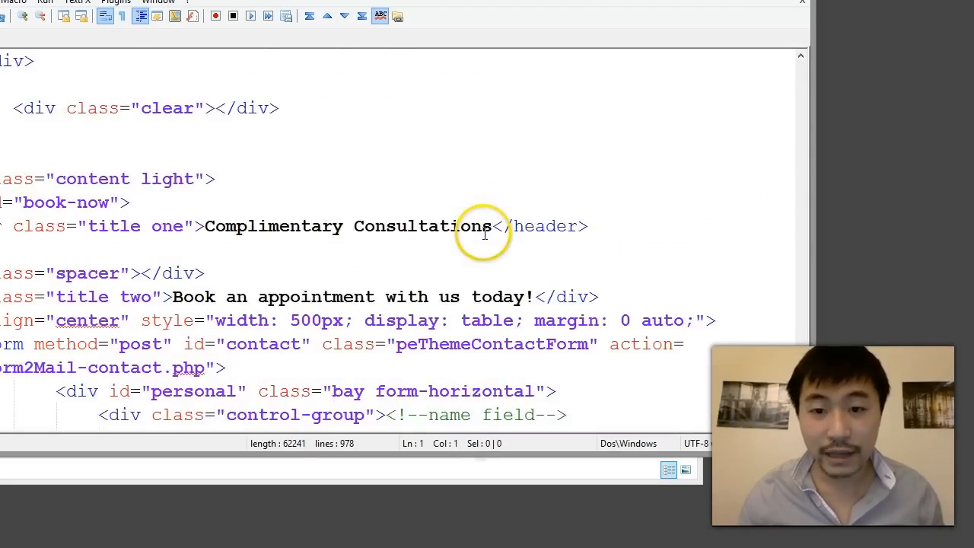
pyautogui.scroll(-3)
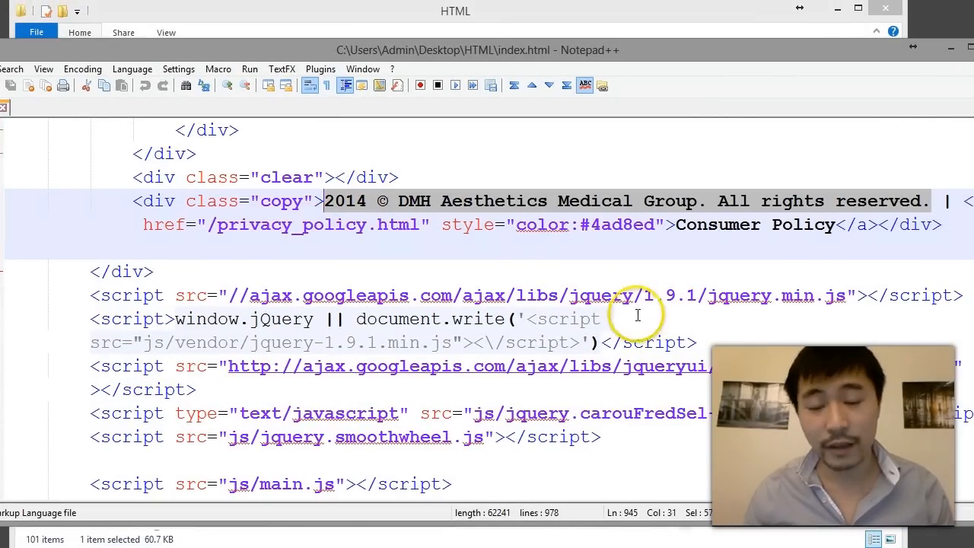
# Step: Copy the copyright text into the Replace dialog and reorder the replacement to start '© 2014'
pyautogui.rightClick(390, 204)
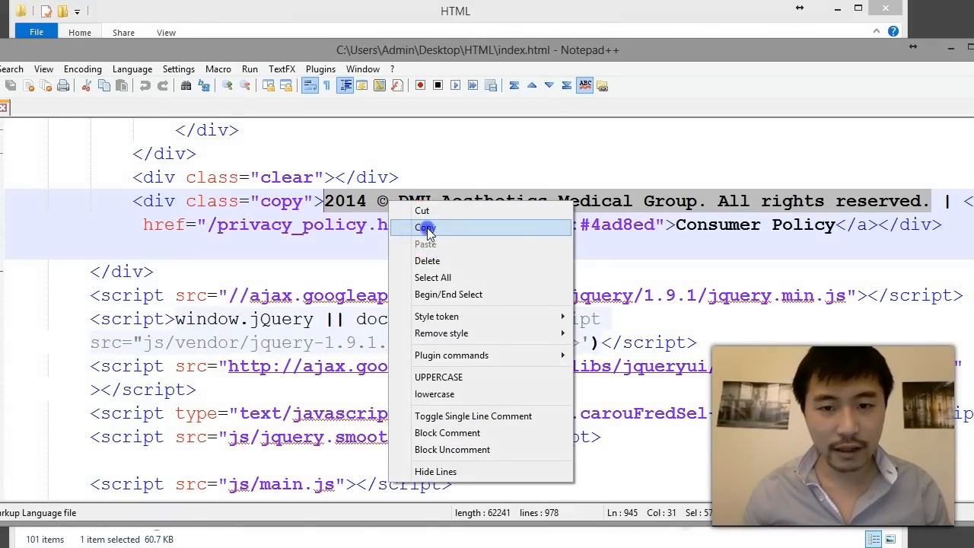
pyautogui.click(425, 227)
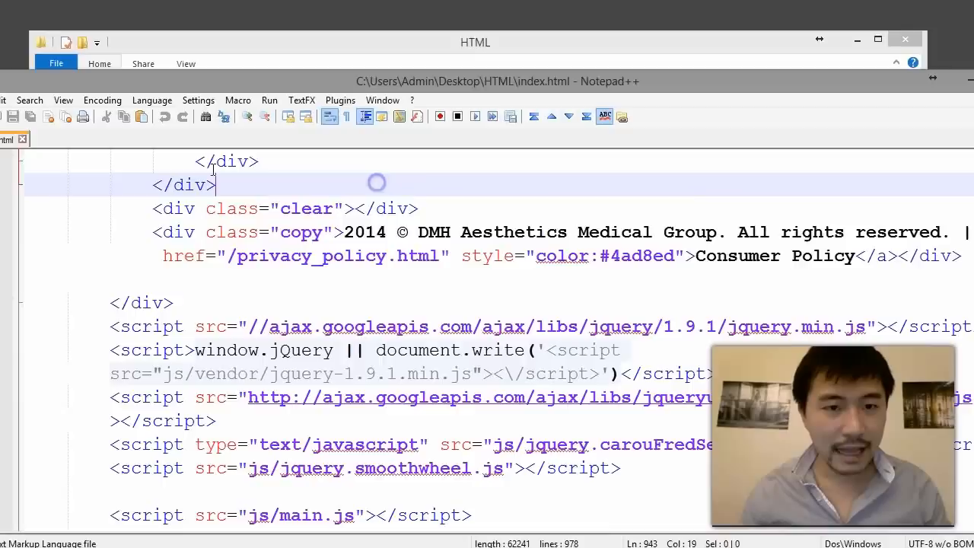
pyautogui.click(292, 176)
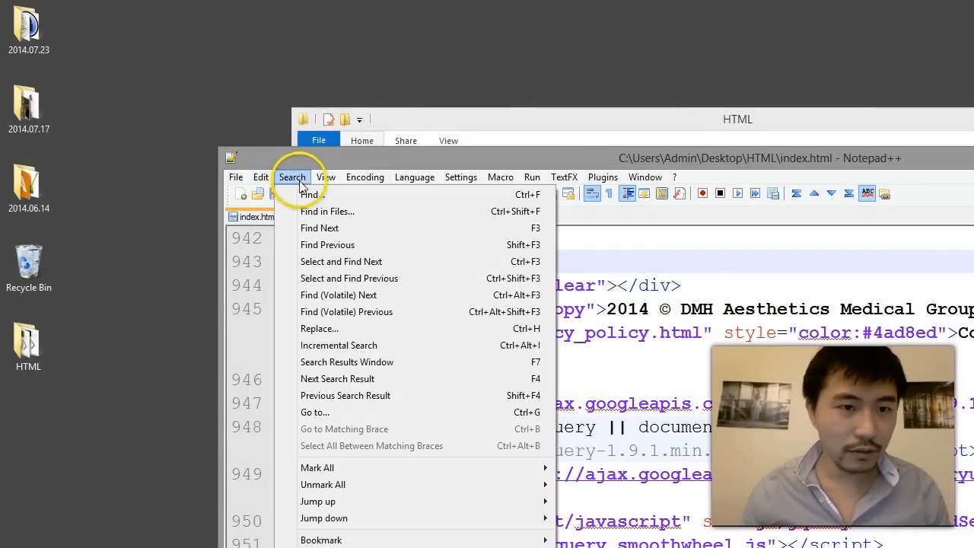
pyautogui.click(309, 195)
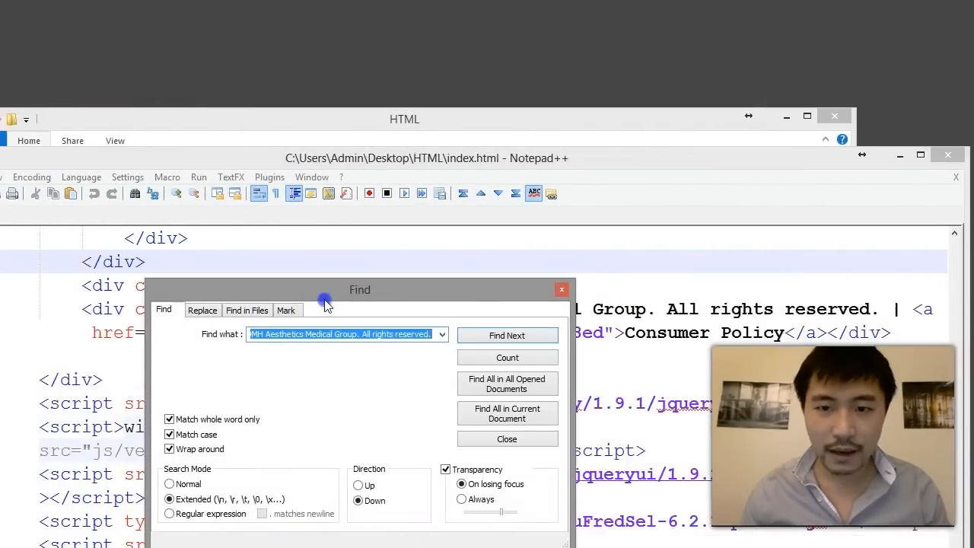
pyautogui.click(202, 311)
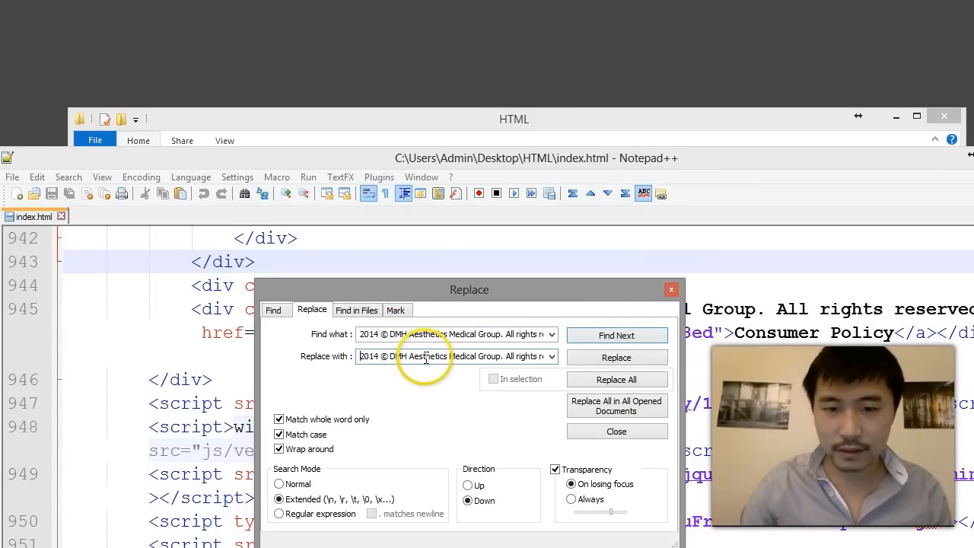
pyautogui.doubleClick(368, 356)
pyautogui.write('© ')
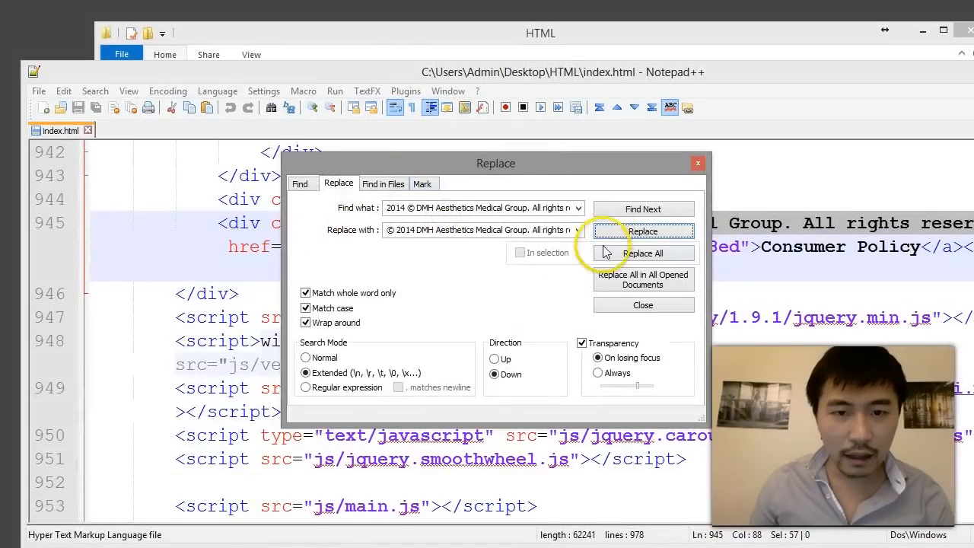
pyautogui.moveTo(411, 312)
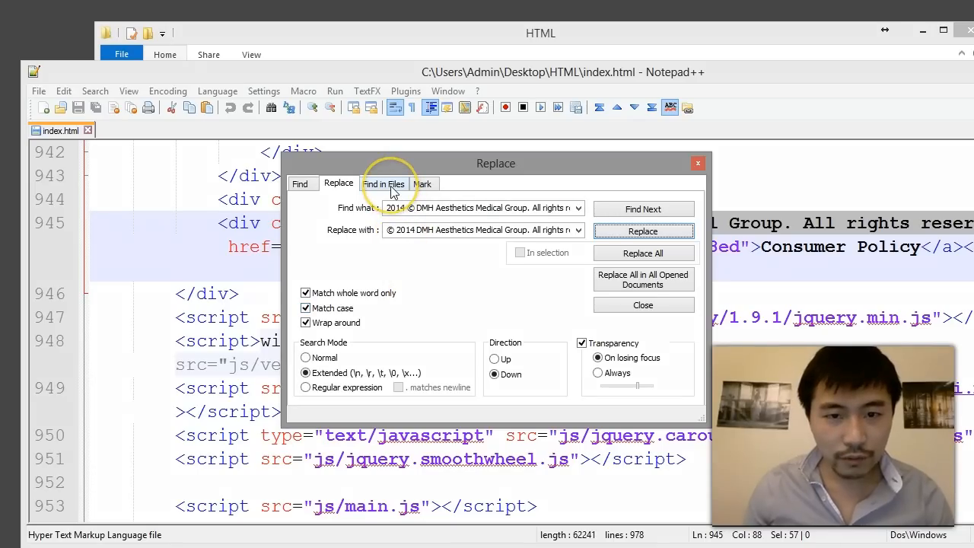
# Step: In Find in Files, set filter *.* and directory C:\Users\Admin\Desktop\HTML with whole-word, match-case, Extended mode
pyautogui.click(384, 182)
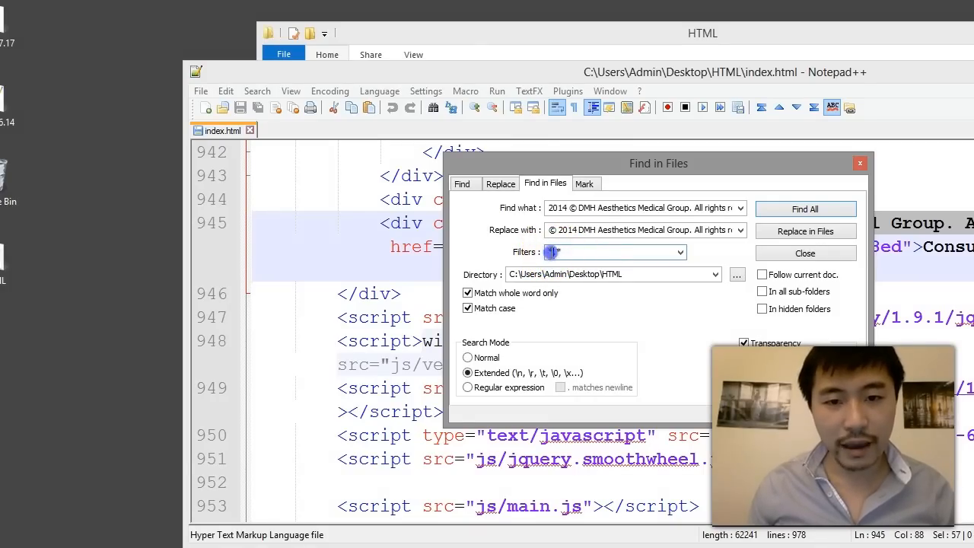
pyautogui.click(606, 252)
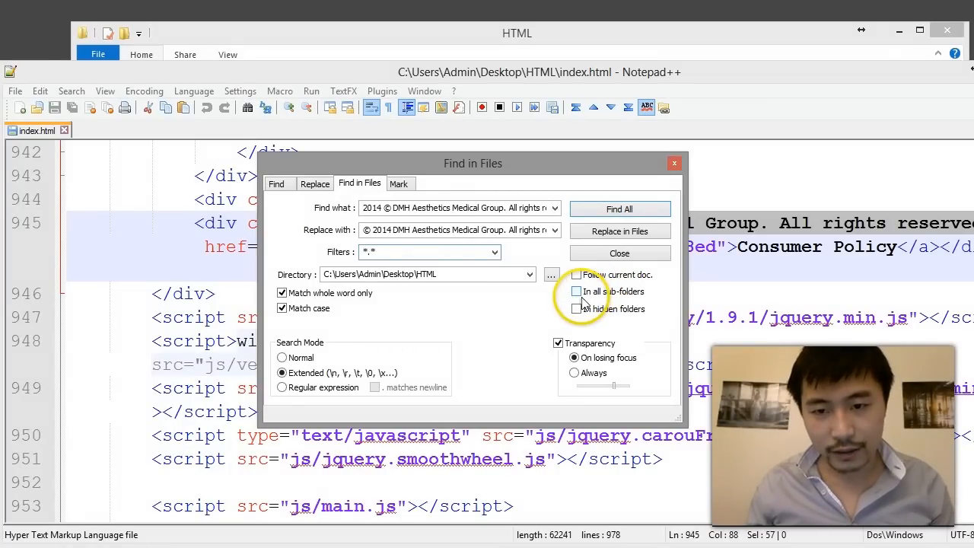
pyautogui.moveTo(637, 305)
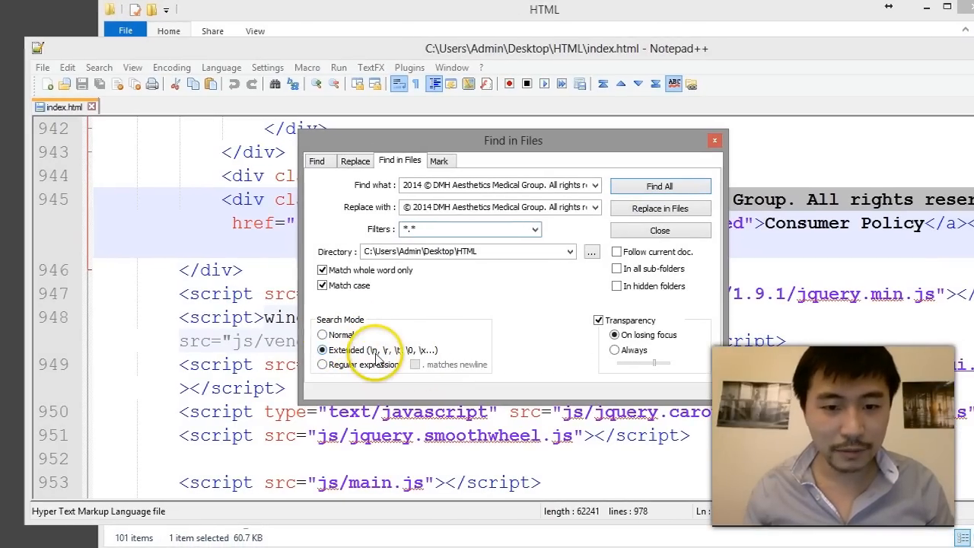
pyautogui.moveTo(445, 353)
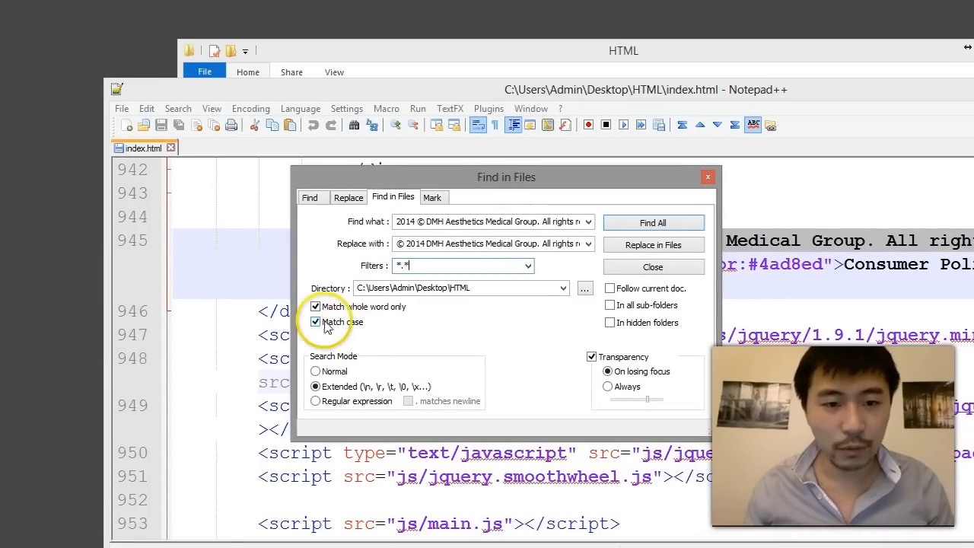
pyautogui.moveTo(505, 176); pyautogui.dragTo(530, 216)
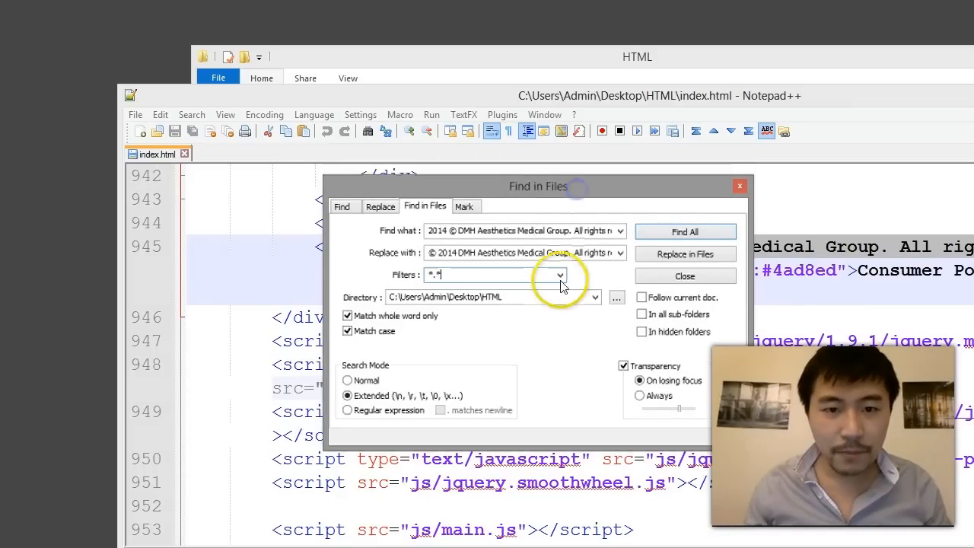
# Step: Browse the HTML folder's pages and edit our-services.html with Notepad++
pyautogui.moveTo(539, 186); pyautogui.dragTo(539, 241)
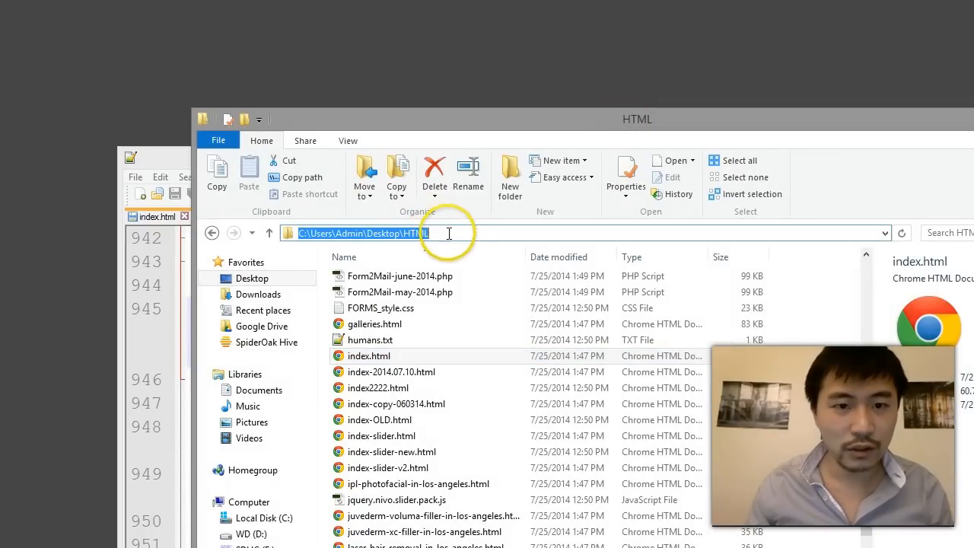
pyautogui.rightClick(448, 232)
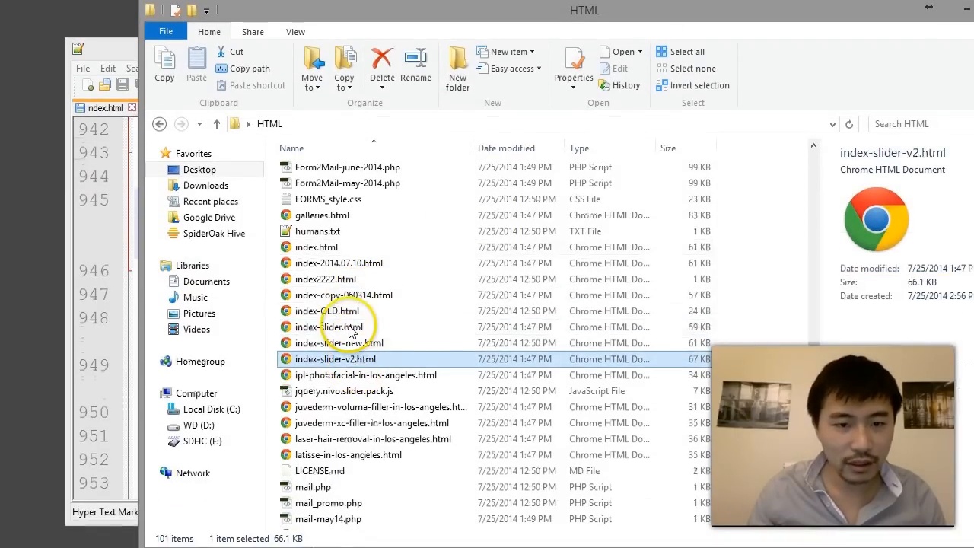
pyautogui.click(329, 326)
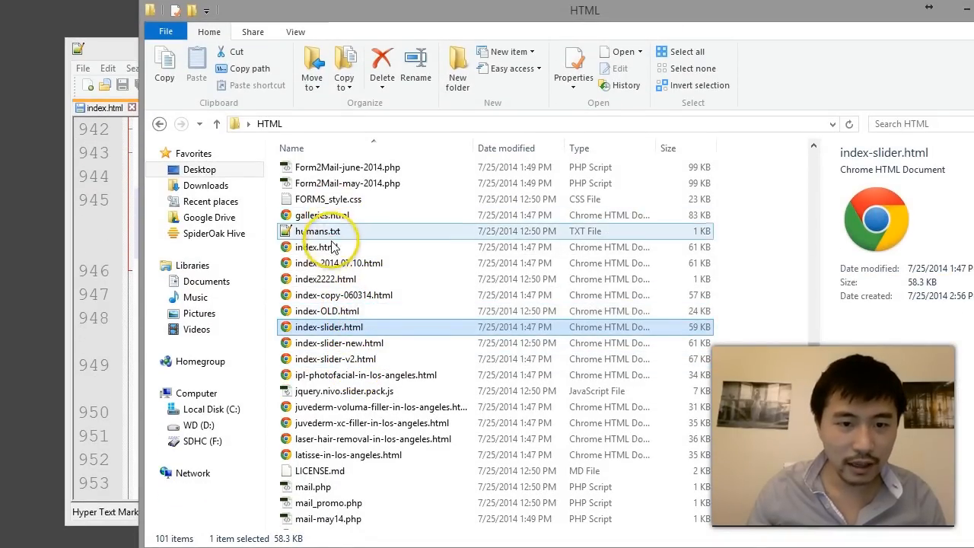
pyautogui.scroll(-3)
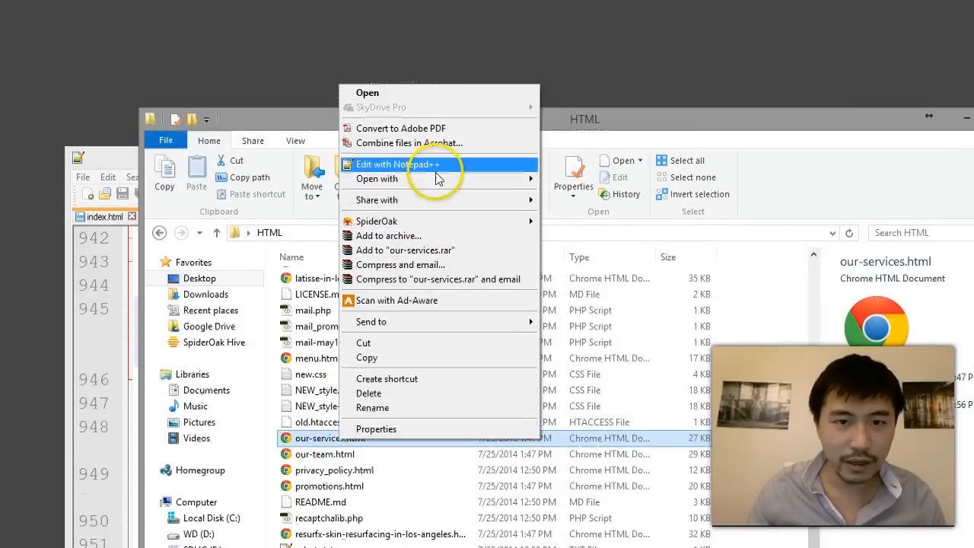
pyautogui.click(399, 165)
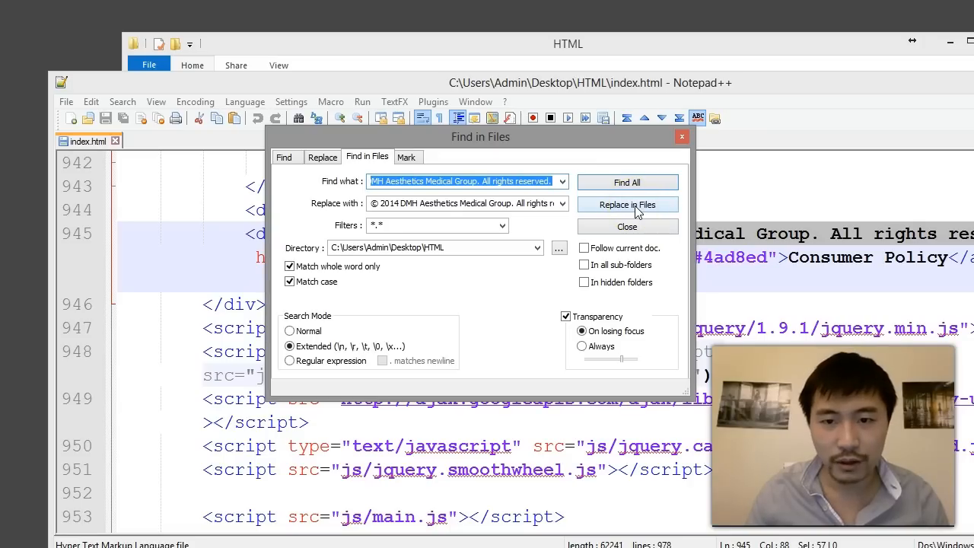
# Step: Run Replace in Files, confirming the prompt, replacing 26 occurrences across the folder
pyautogui.click(627, 204)
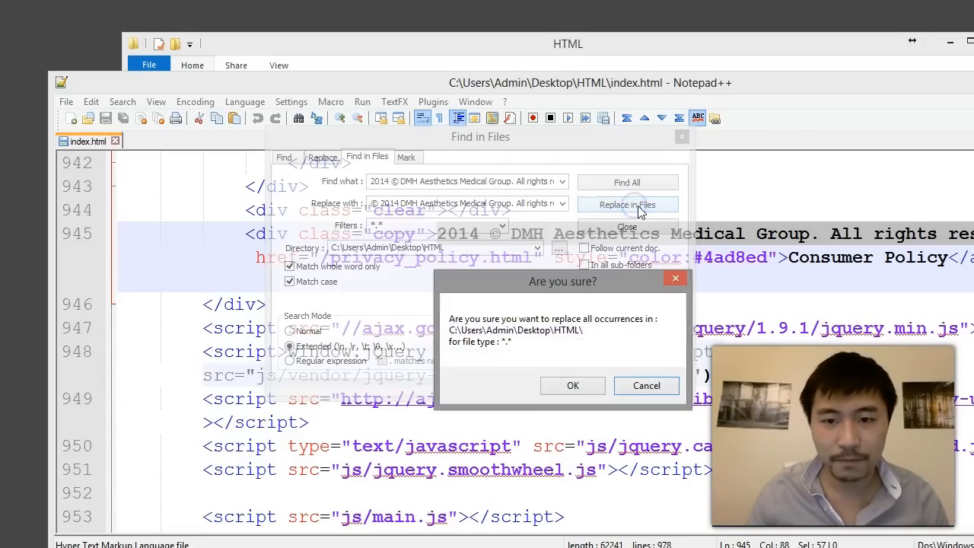
pyautogui.click(573, 386)
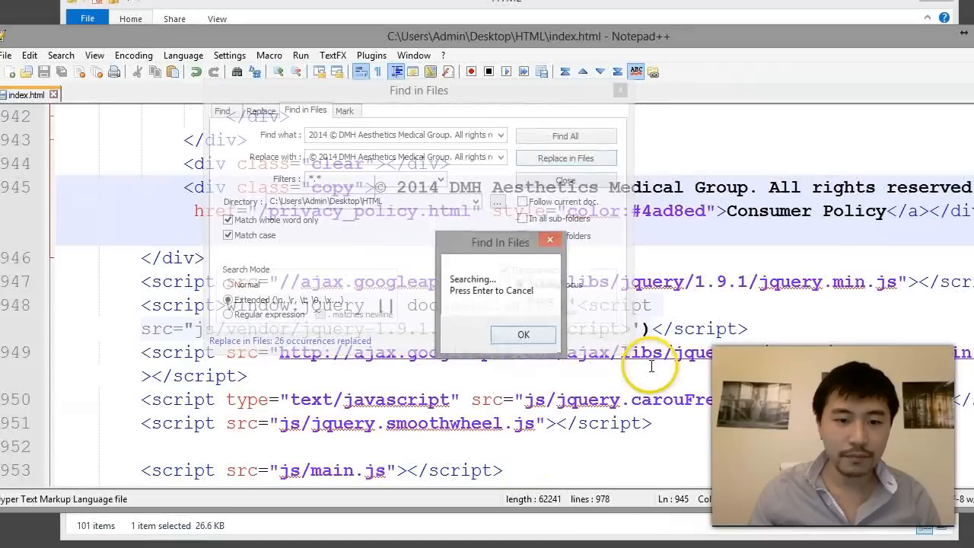
pyautogui.click(523, 335)
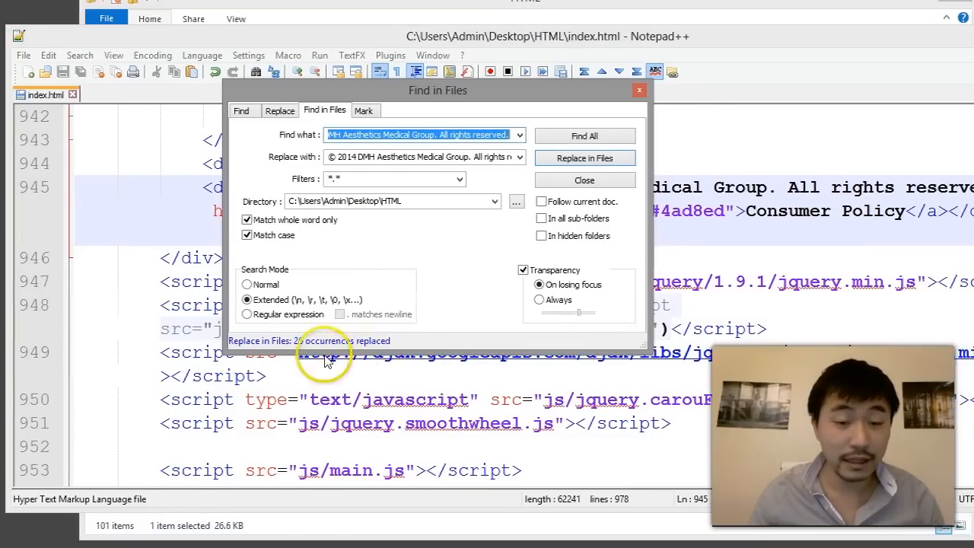
pyautogui.click(585, 157)
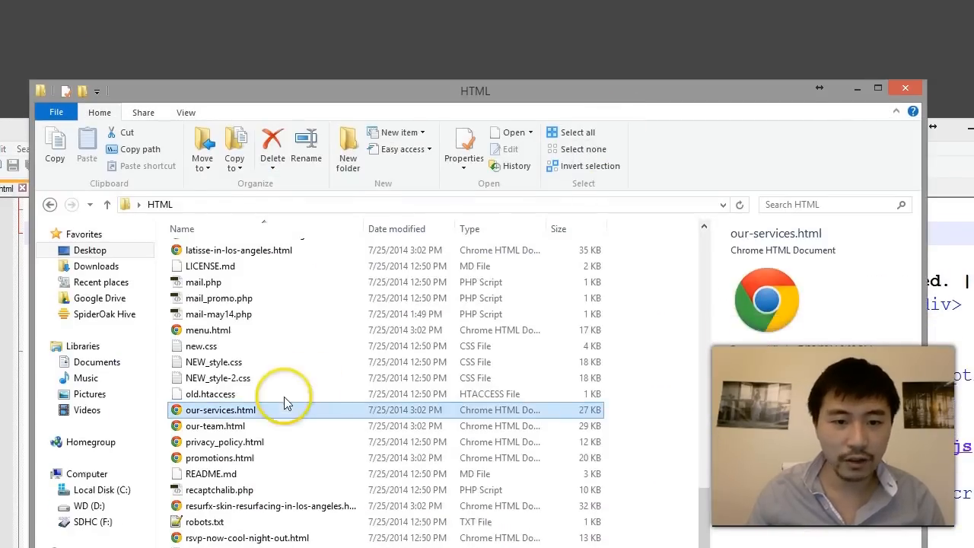
# Step: Review our-services.html in Notepad++, then return to index.html showing '© 2014 DMH Aesthetics Medical Group'
pyautogui.doubleClick(221, 411)
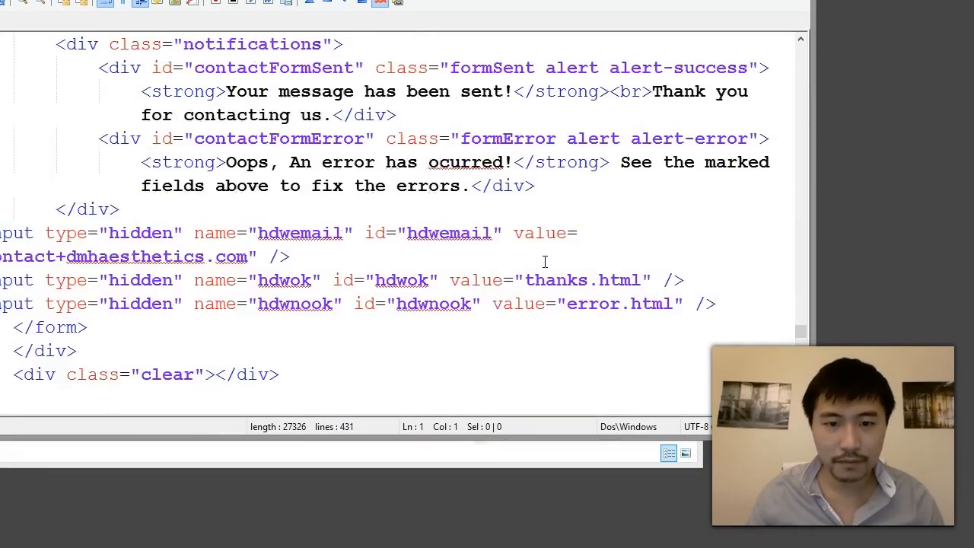
pyautogui.scroll(-3)
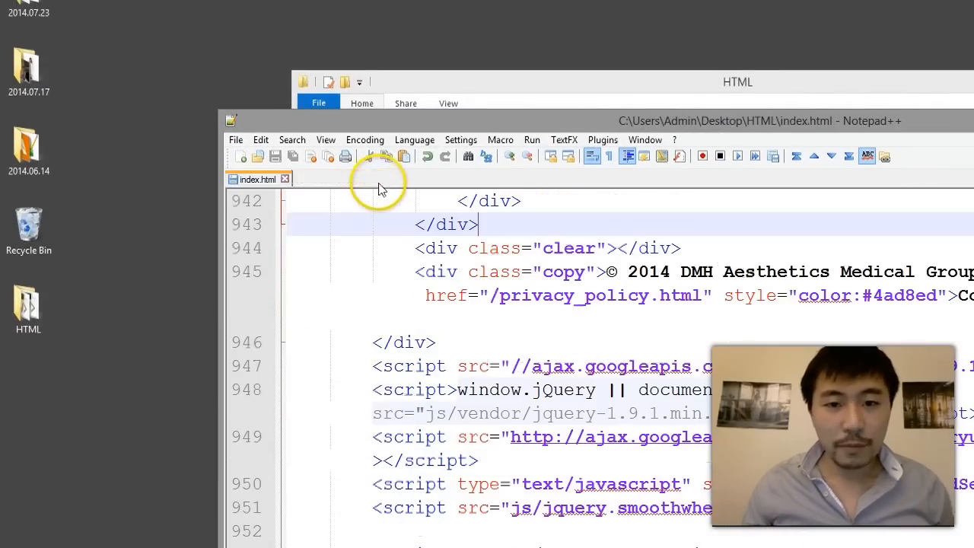
pyautogui.scroll(3)
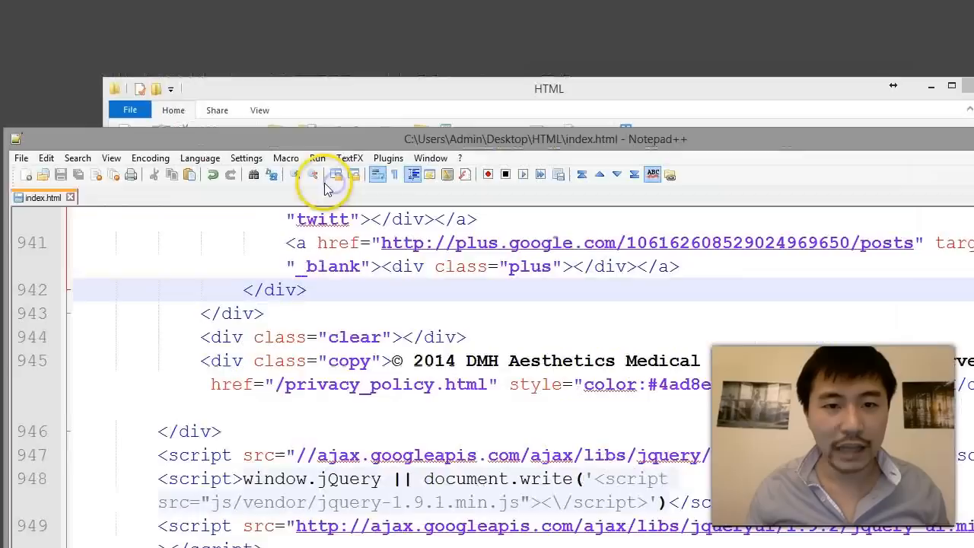
pyautogui.moveTo(545, 138); pyautogui.dragTo(423, 167)
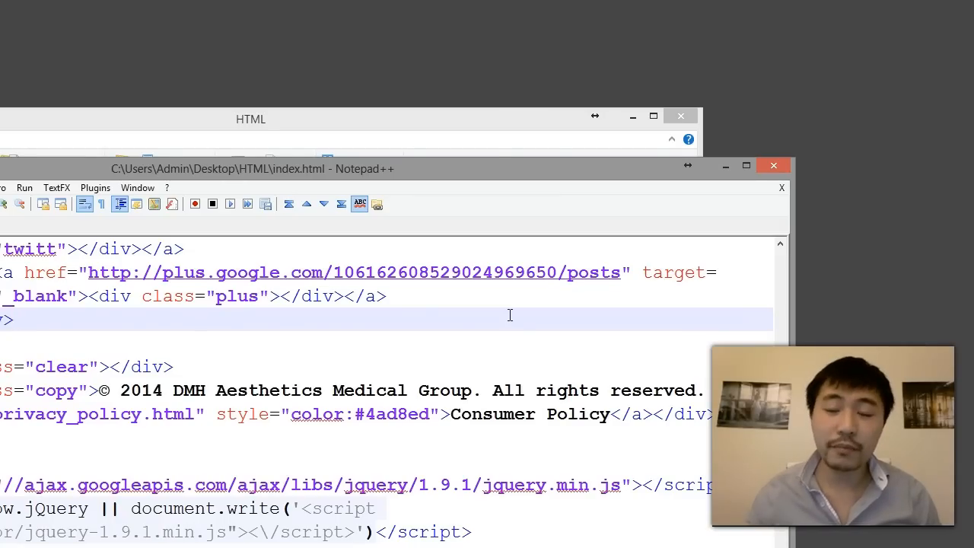
pyautogui.scroll(-3)
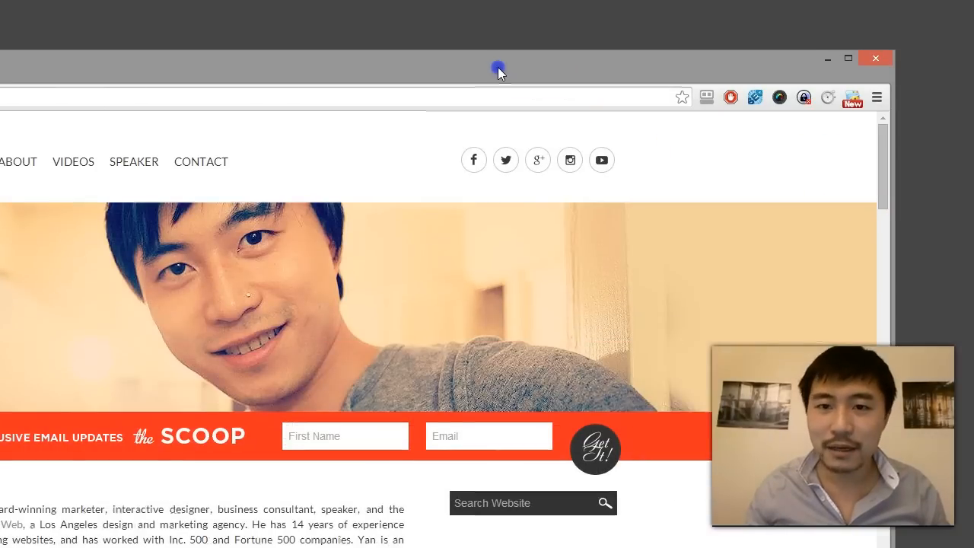
pyautogui.scroll(-3)
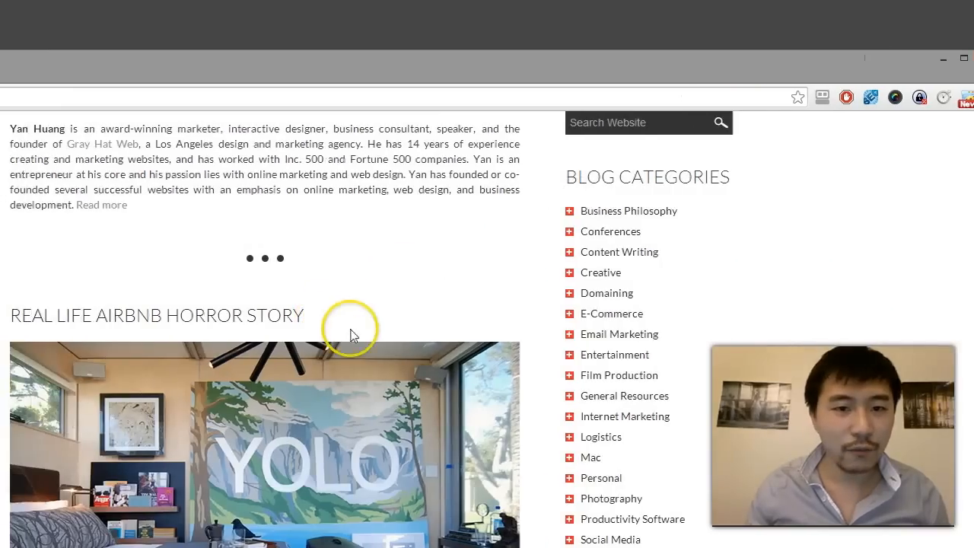
pyautogui.scroll(-3)
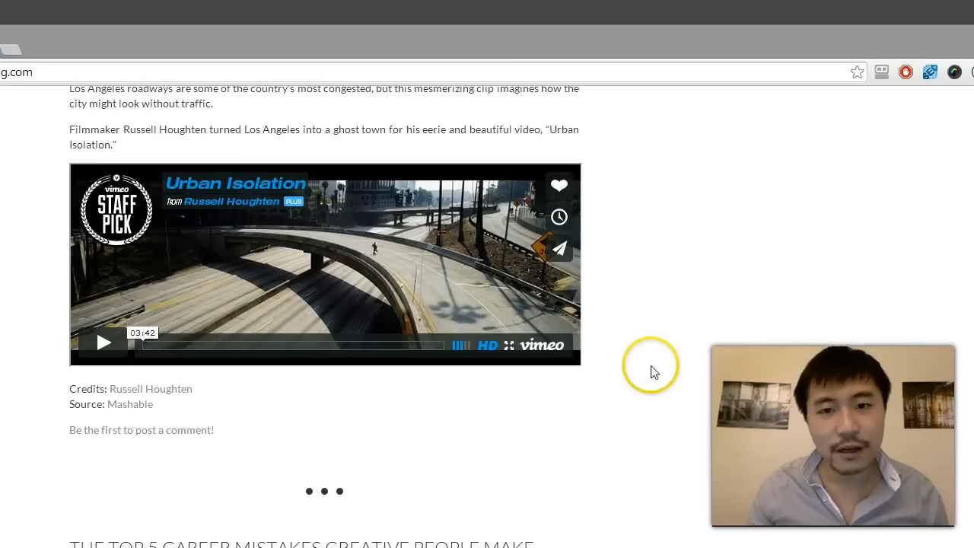
pyautogui.scroll(-3)
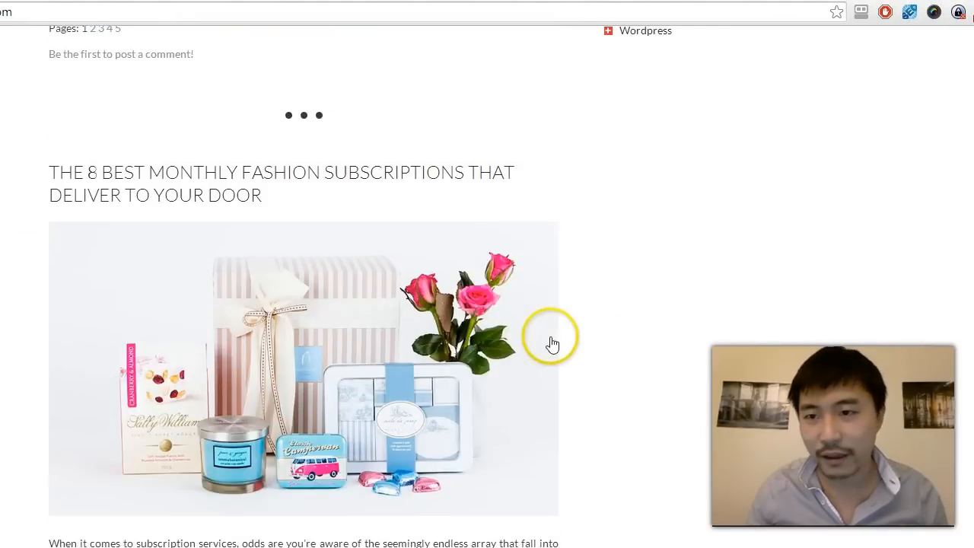
pyautogui.scroll(3)
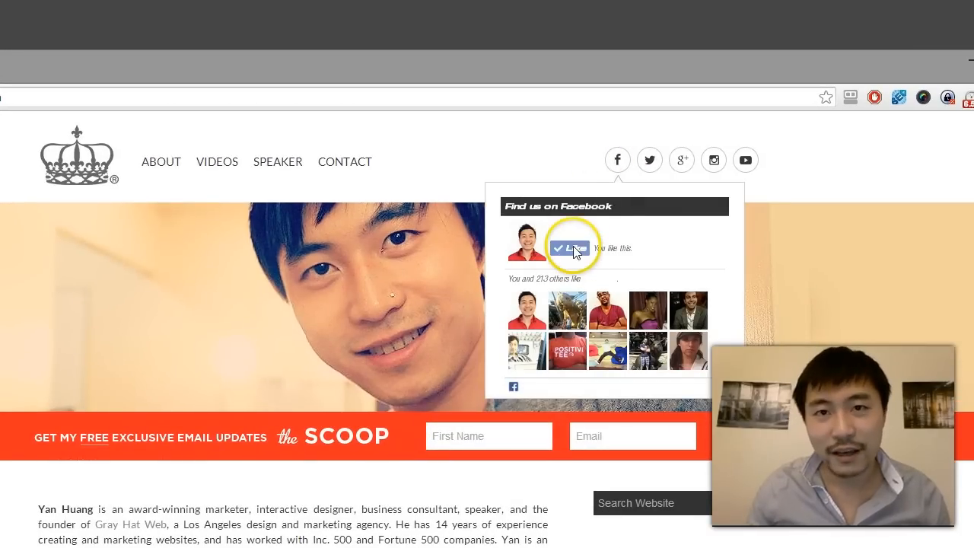
pyautogui.click(654, 160)
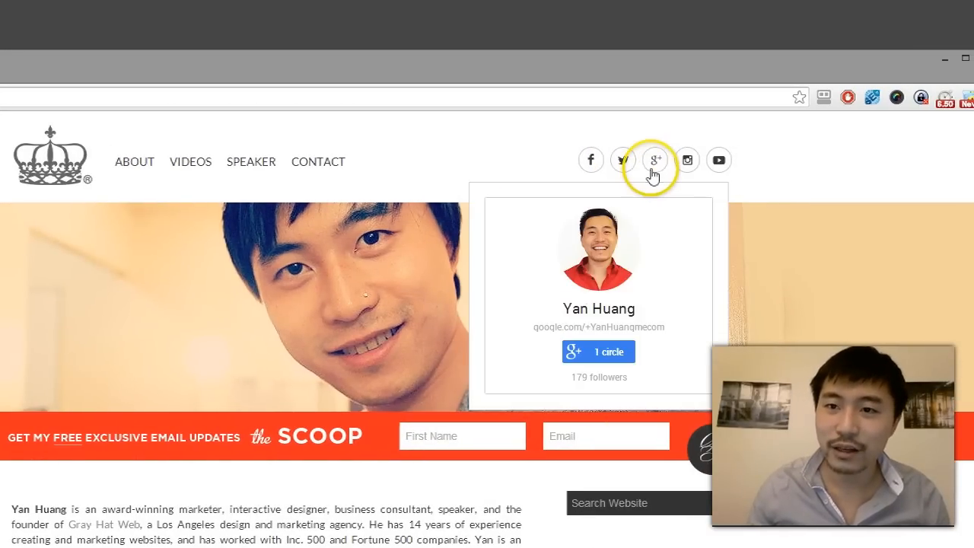
pyautogui.moveTo(633, 160)
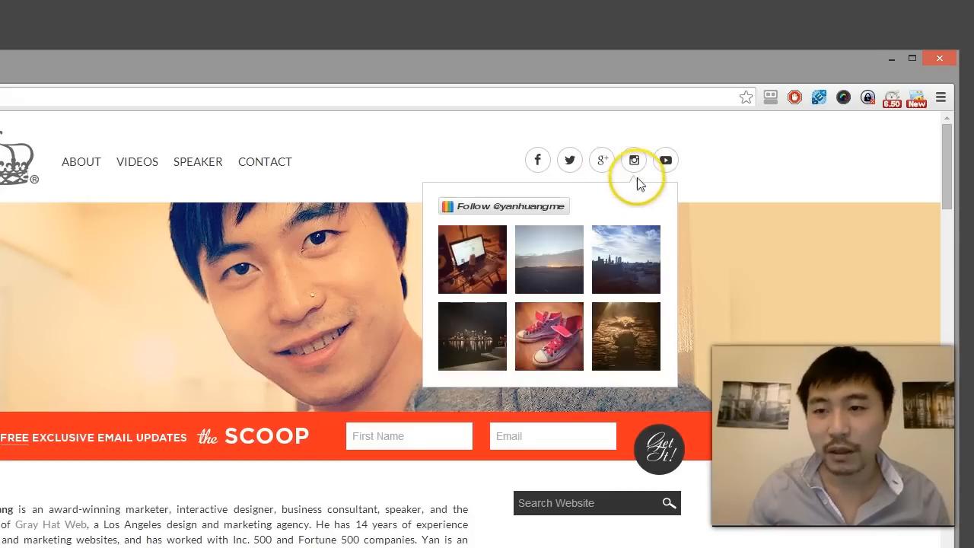
pyautogui.scroll(-3)
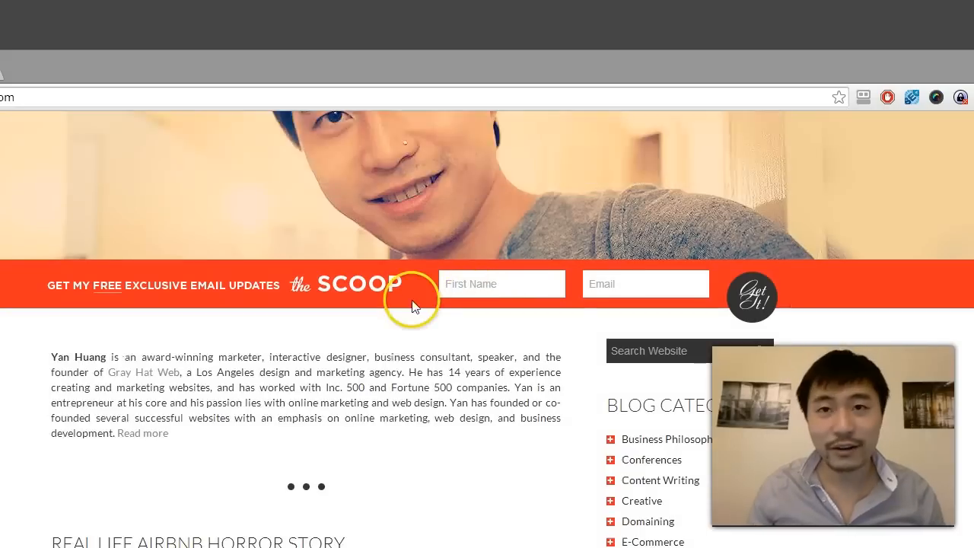
pyautogui.scroll(3)
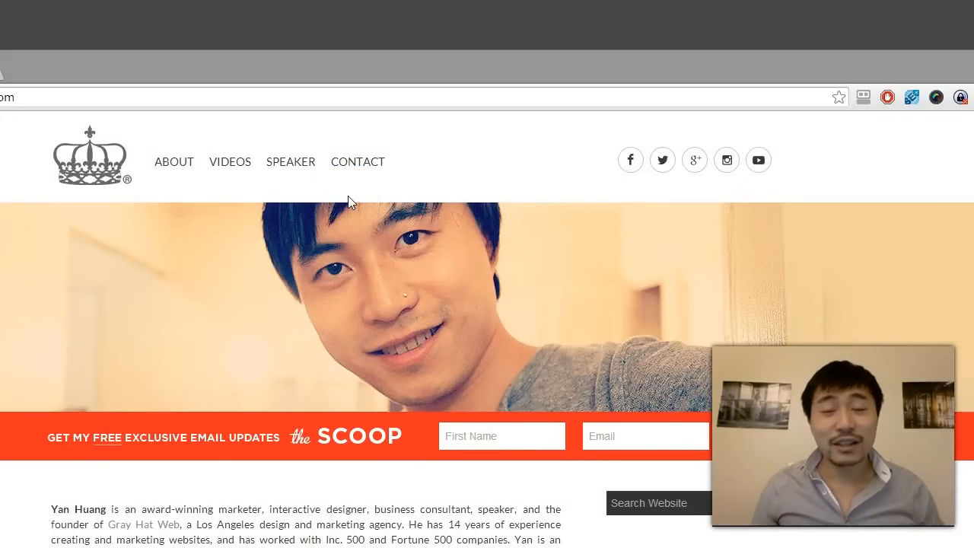